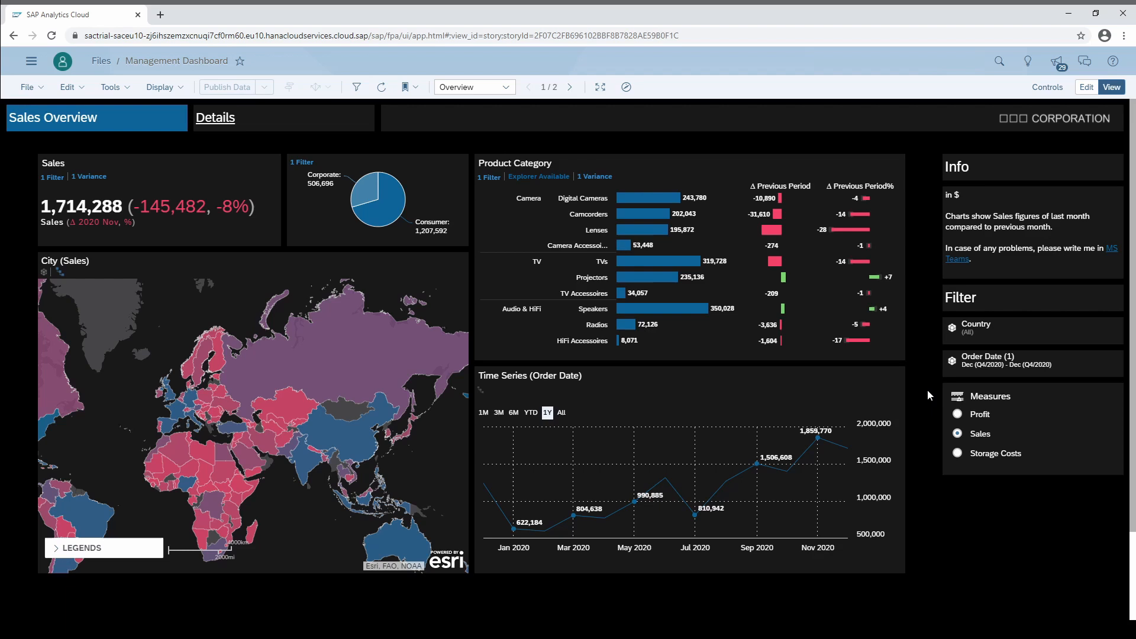
{"action": "mouse_move", "coordinate": [402, 122]}
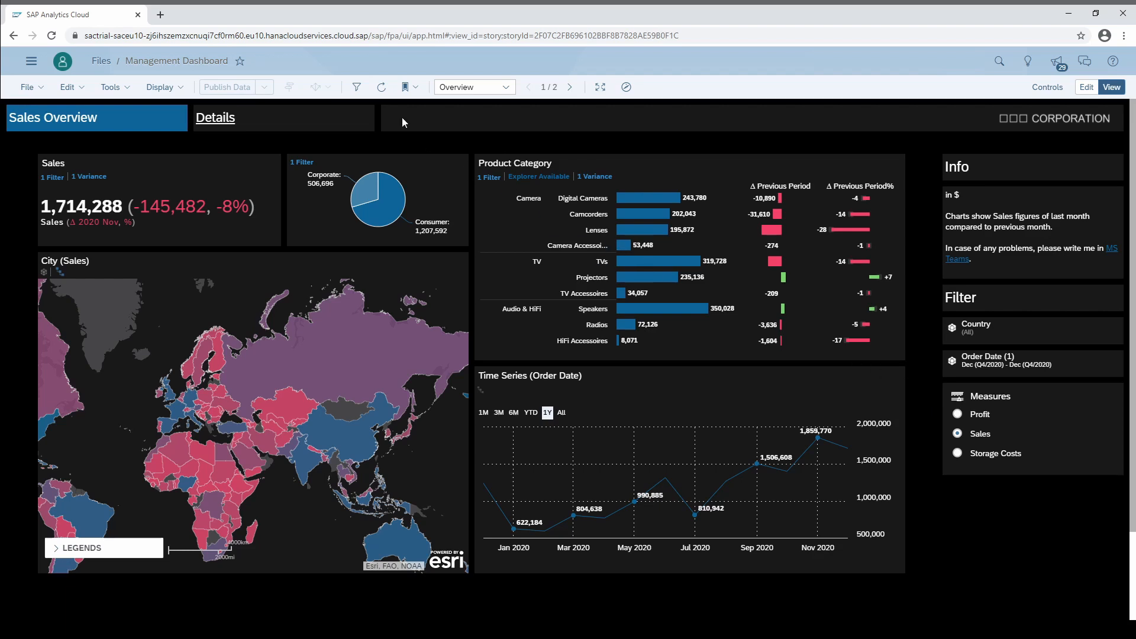
Step: Add a story filter on Category from SAC Retailer Dataset keeping only TV
{"action": "left_click", "coordinate": [356, 86]}
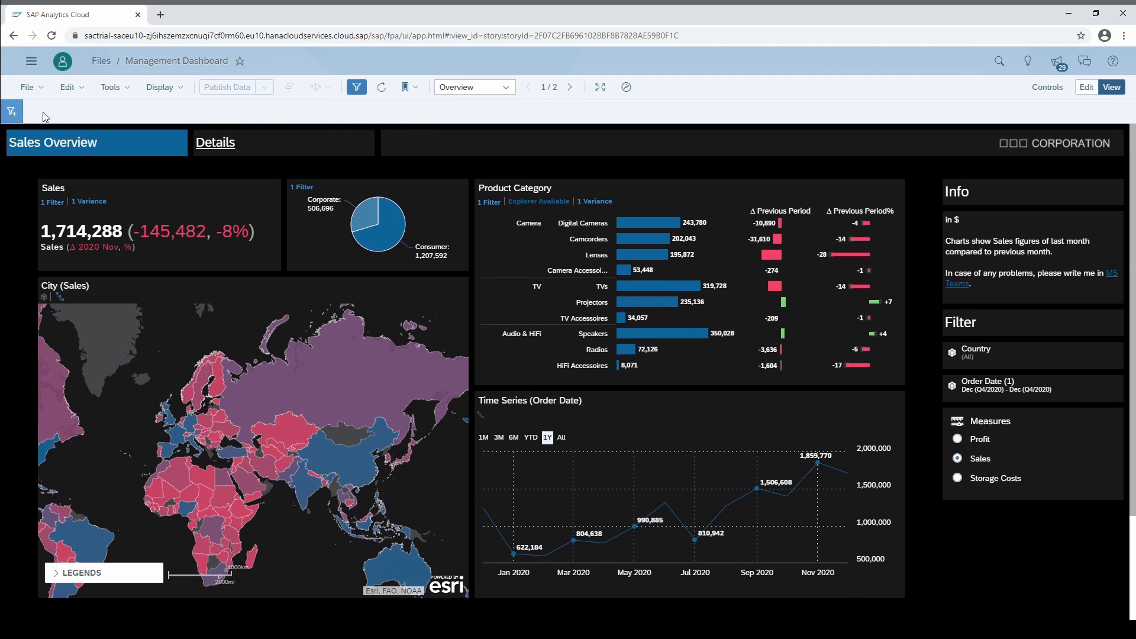
{"action": "left_click", "coordinate": [11, 111]}
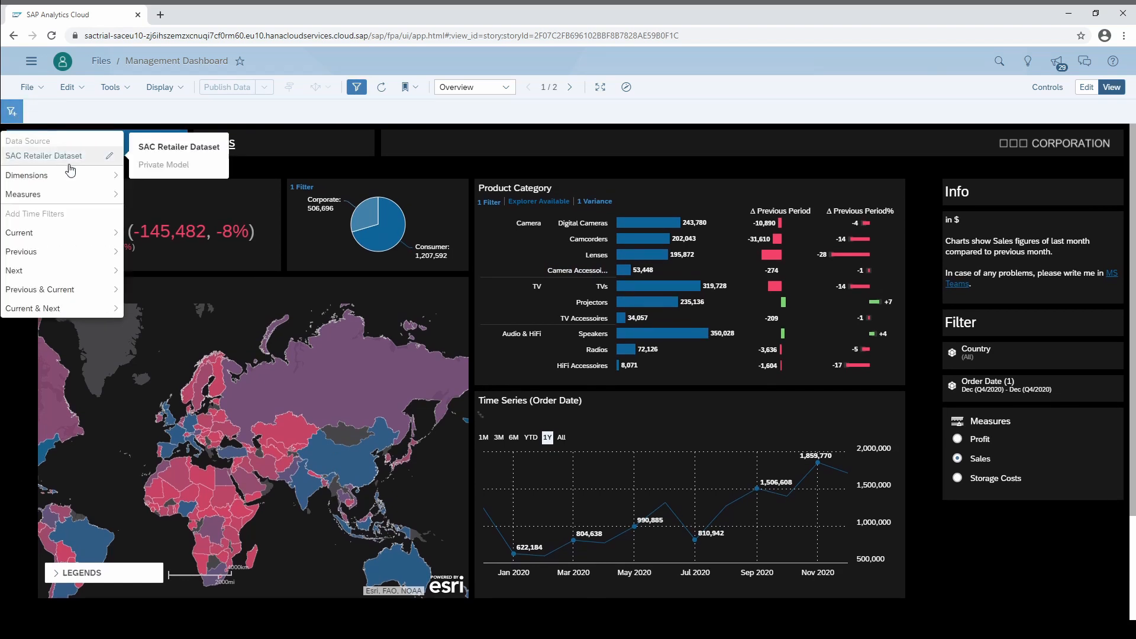
{"action": "left_click", "coordinate": [25, 175]}
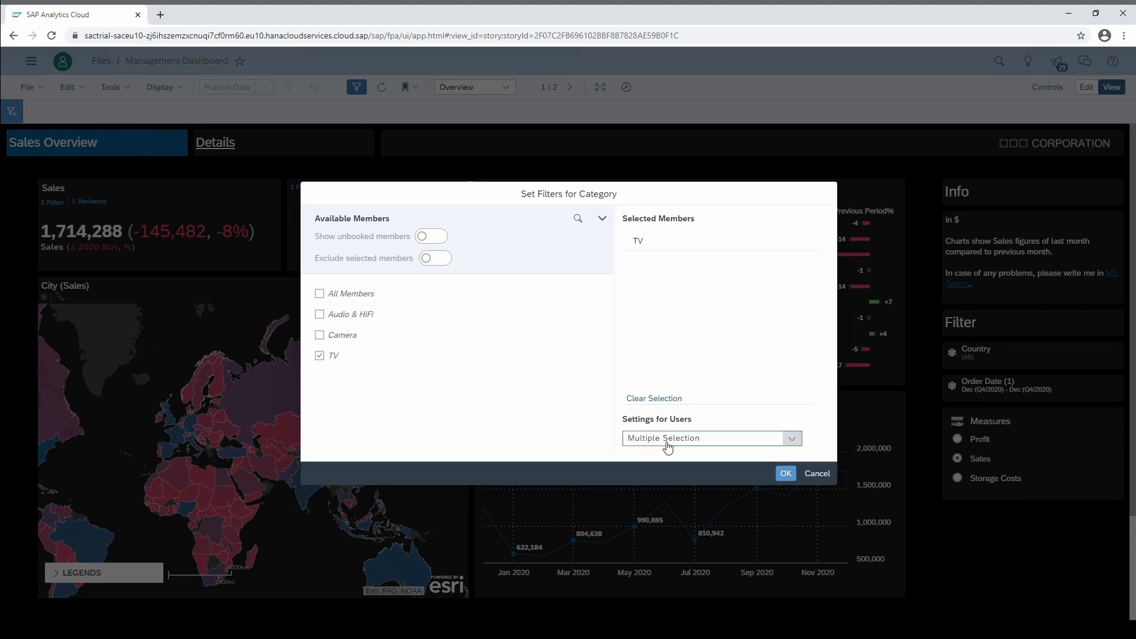
{"action": "left_click", "coordinate": [784, 474]}
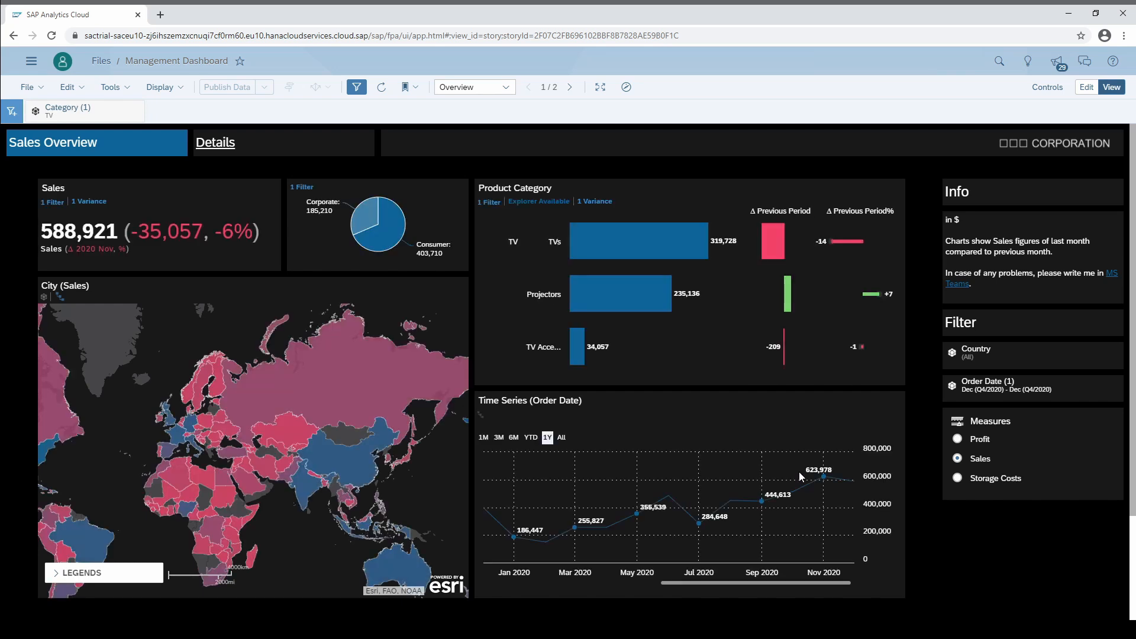
{"action": "mouse_move", "coordinate": [793, 492]}
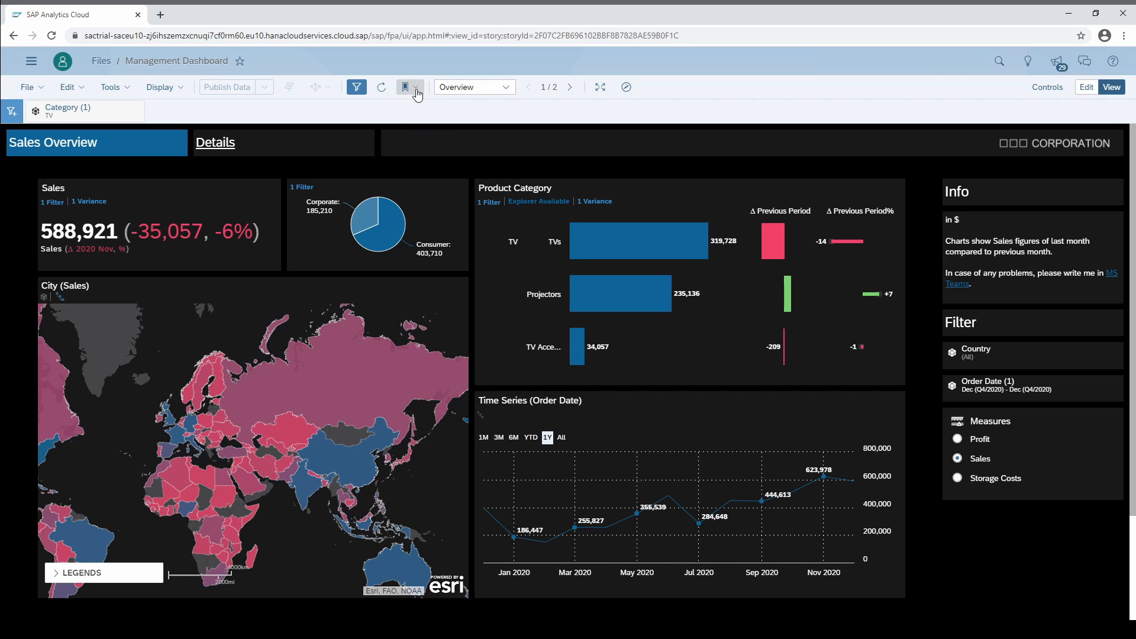
Step: Show the Bookmark menu with Bookmark Current State and Open Saved Bookmarks
{"action": "left_click", "coordinate": [410, 87]}
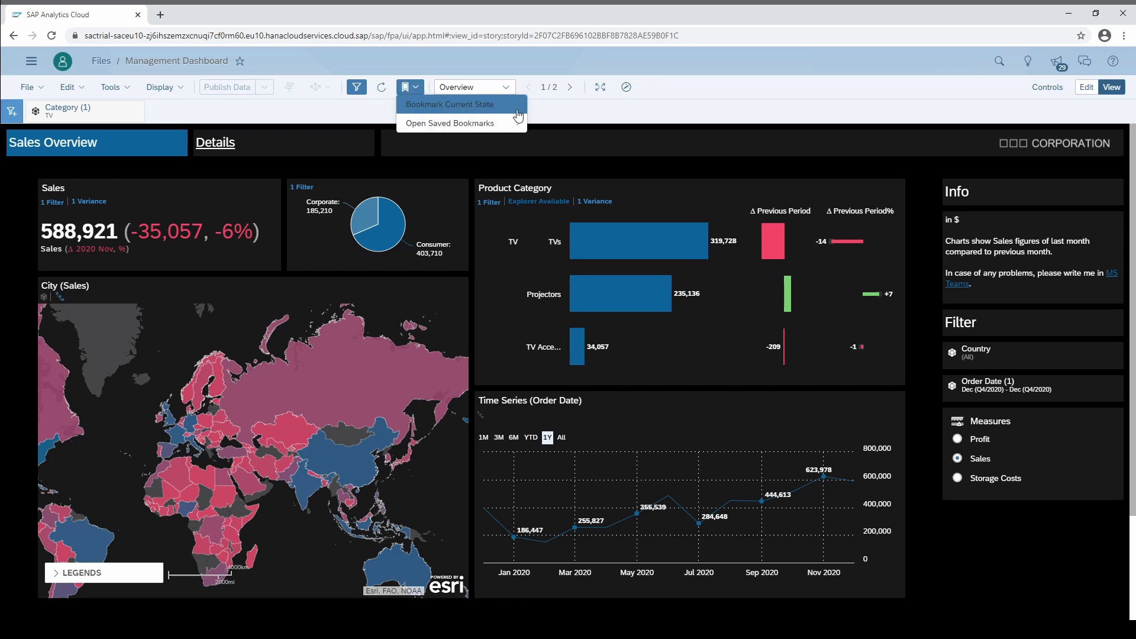
Step: Bookmark the current state as 'TV Filter', trying Global then keeping it Personal
{"action": "left_click", "coordinate": [449, 104]}
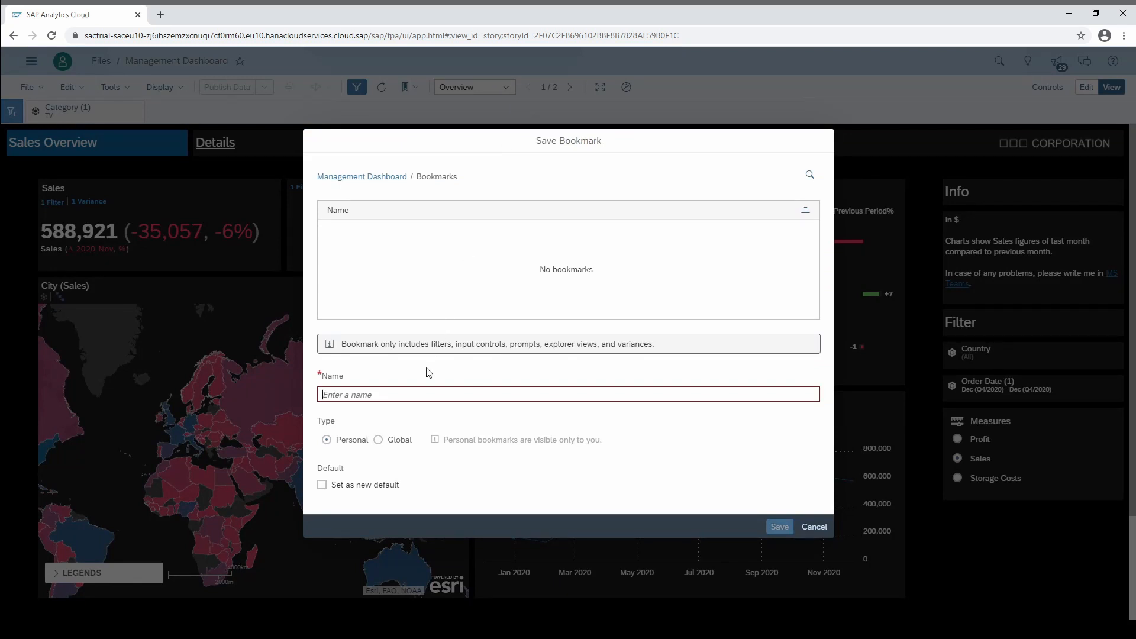
{"action": "type", "text": "TV"}
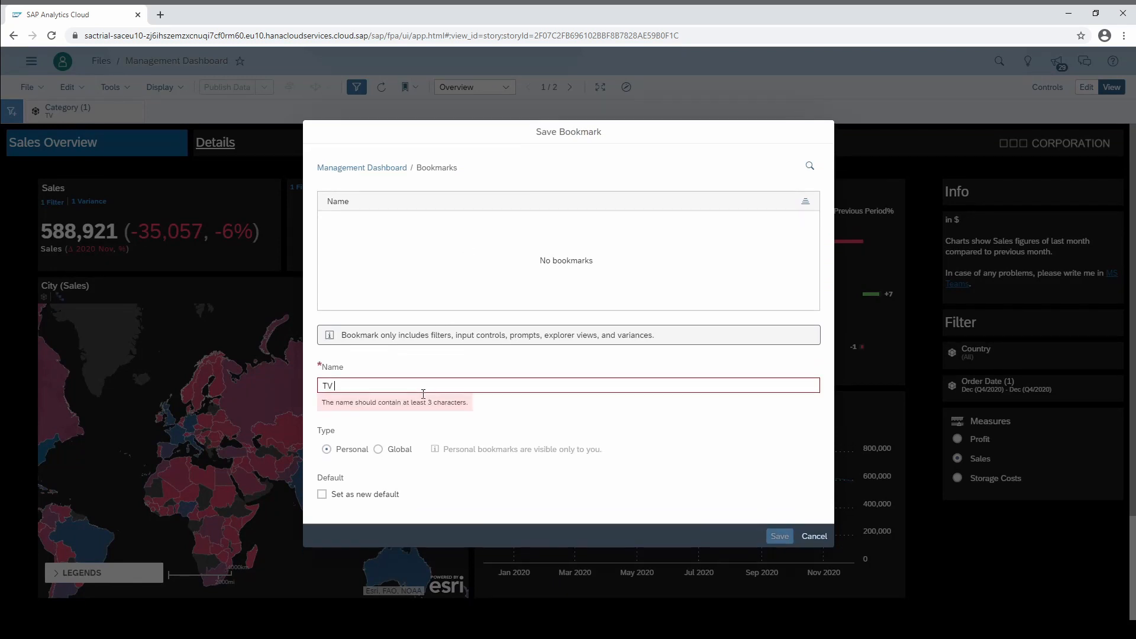
{"action": "type", "text": "Filter"}
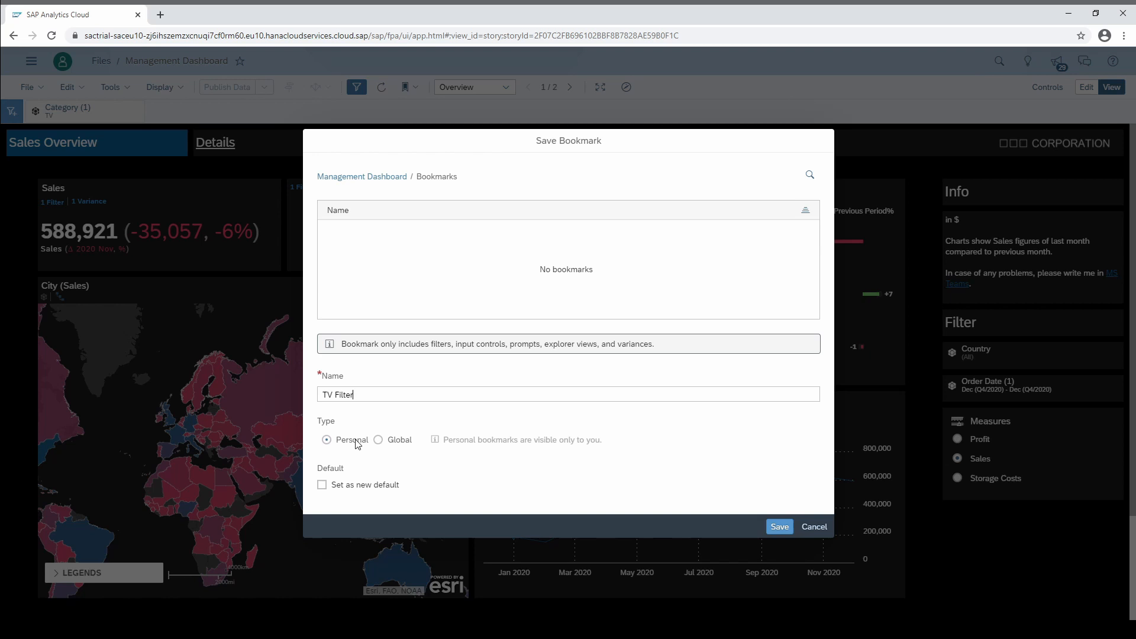
{"action": "mouse_move", "coordinate": [362, 444]}
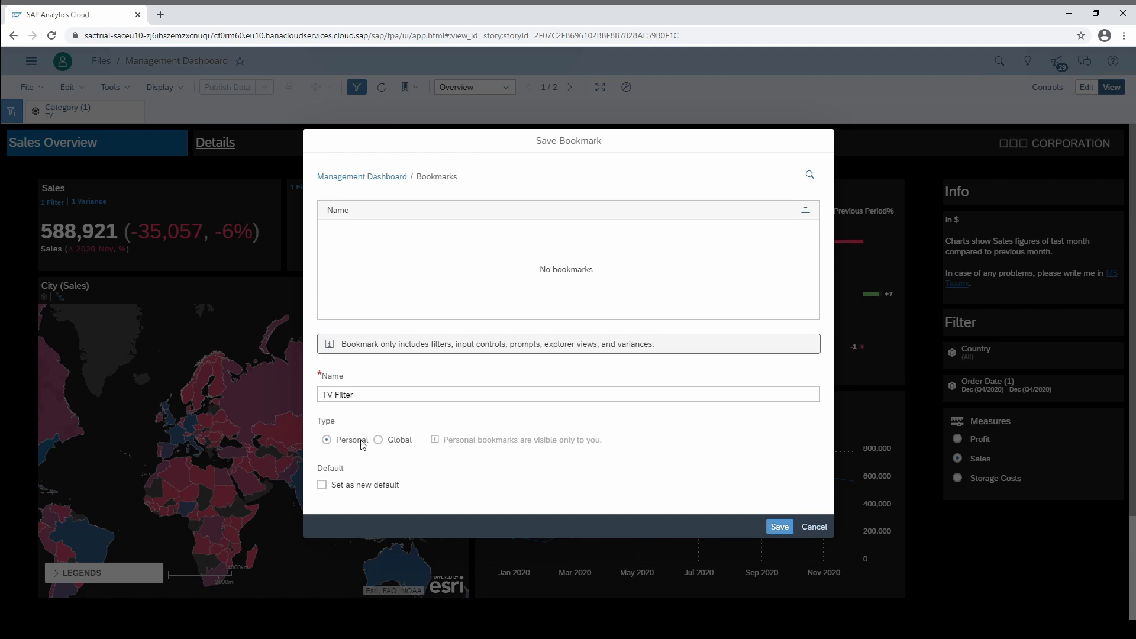
{"action": "left_click", "coordinate": [378, 440]}
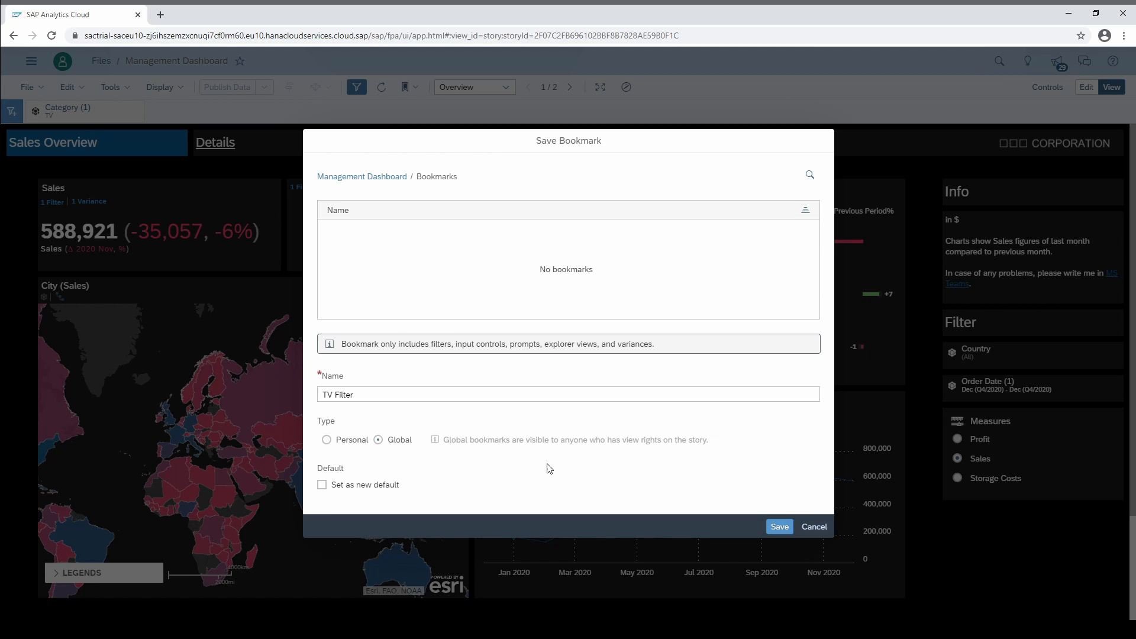
{"action": "left_click", "coordinate": [327, 440]}
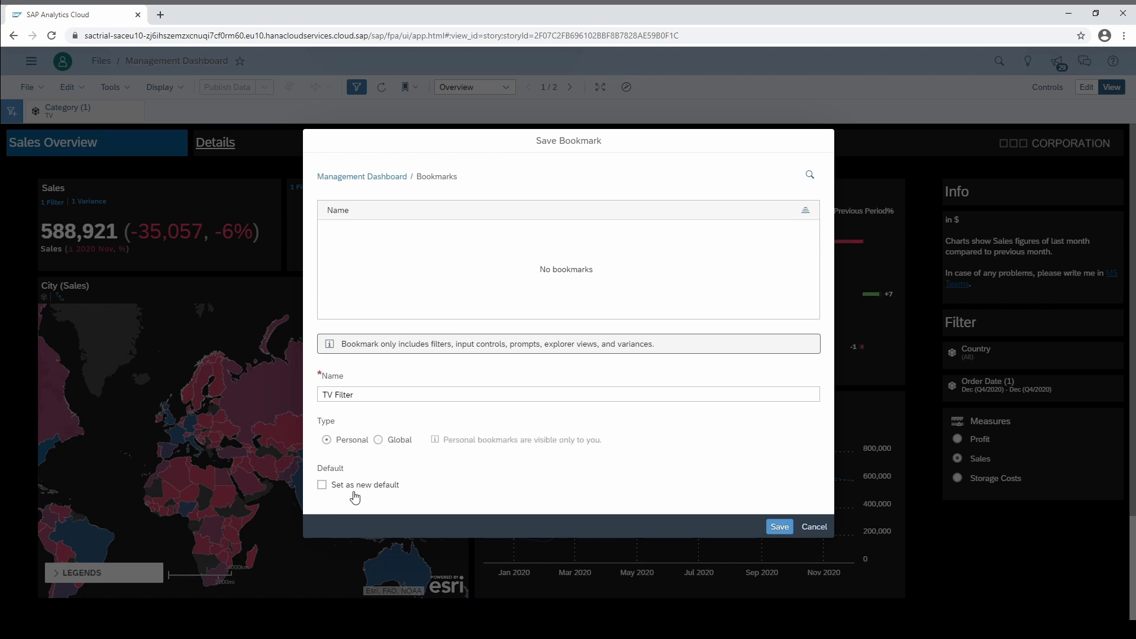
{"action": "mouse_move", "coordinate": [443, 514]}
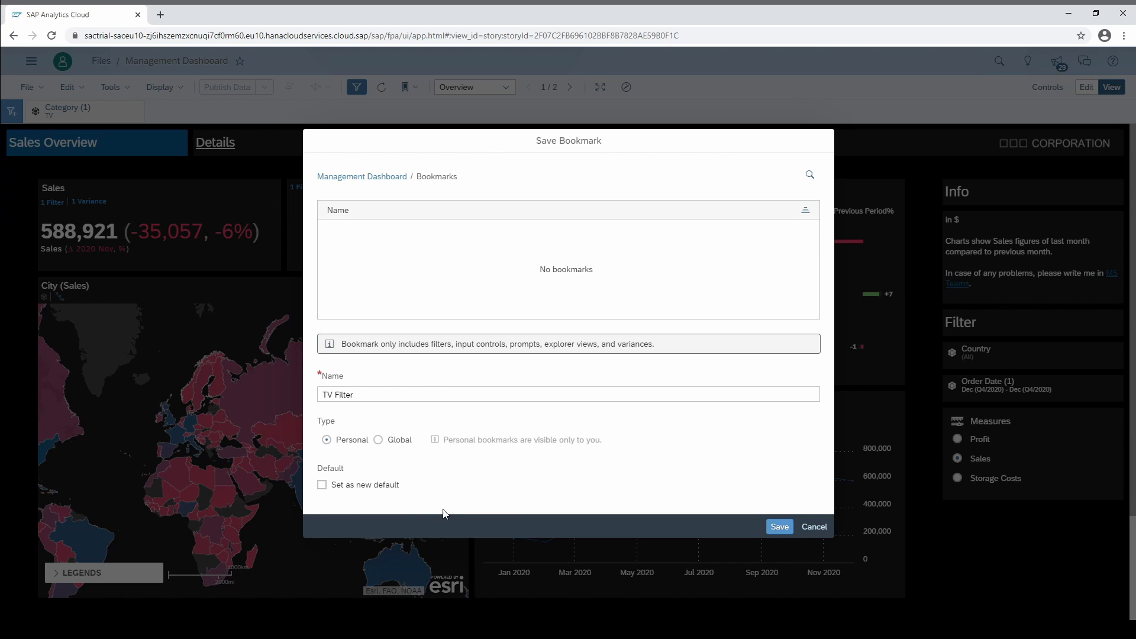
Step: Save the bookmark and reopen 'TV Filter' from My Bookmarks
{"action": "left_click", "coordinate": [779, 527]}
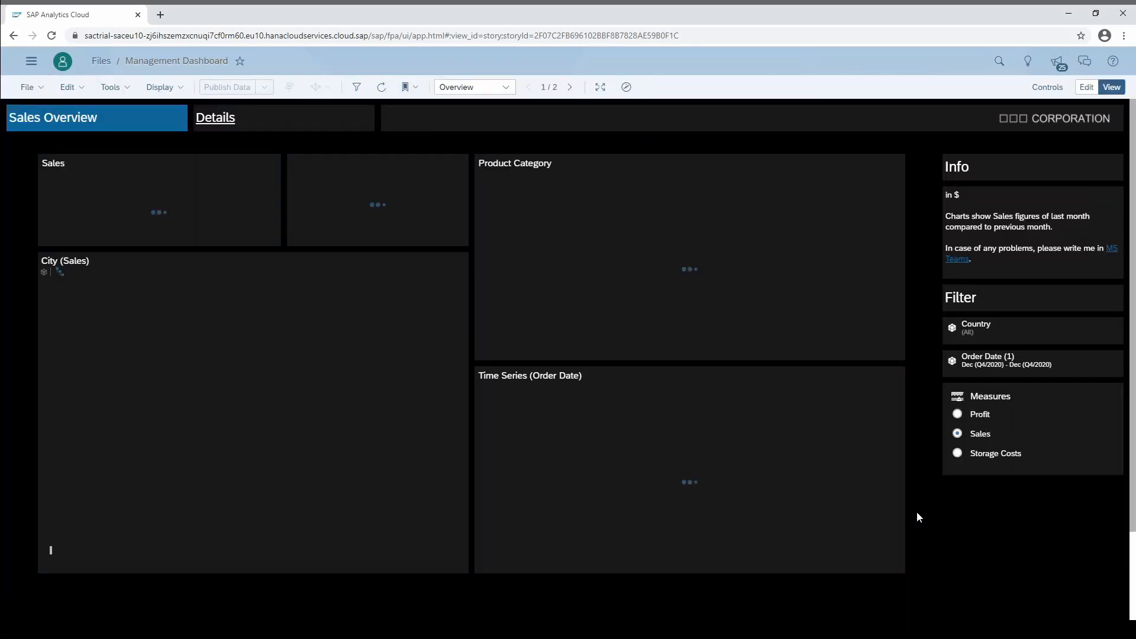
{"action": "left_click", "coordinate": [416, 87]}
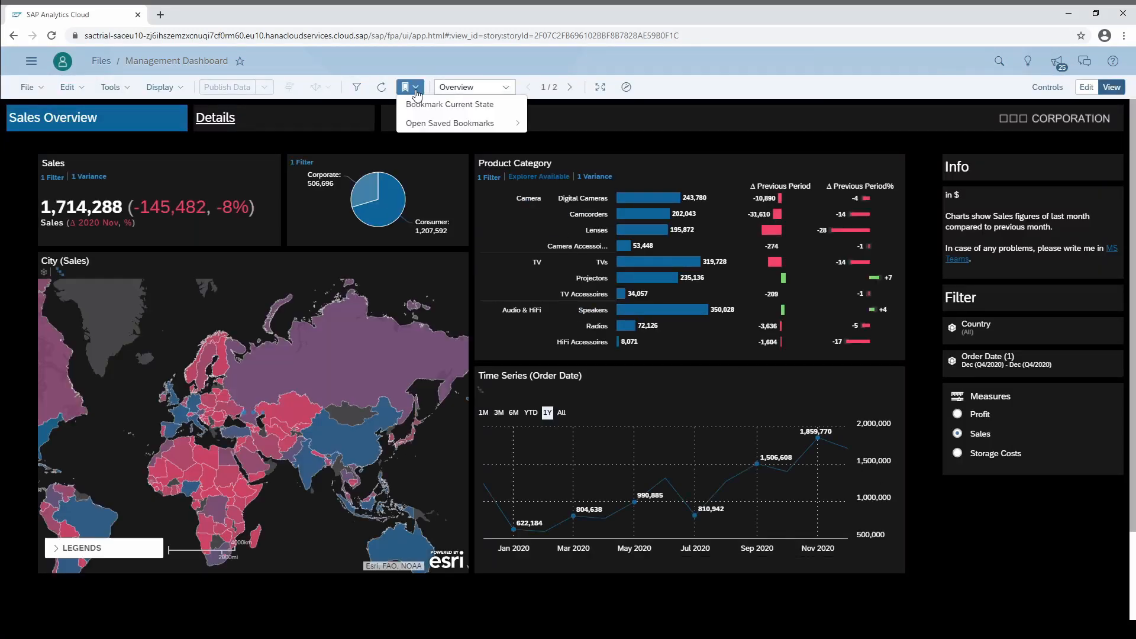
{"action": "left_click", "coordinate": [450, 121]}
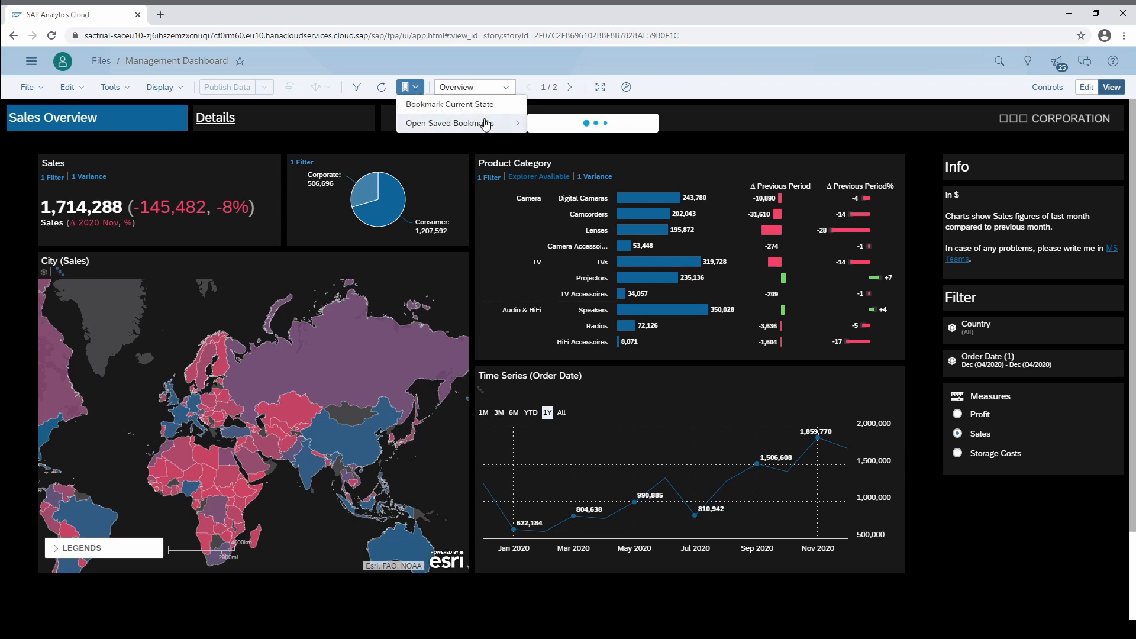
{"action": "left_click", "coordinate": [449, 123]}
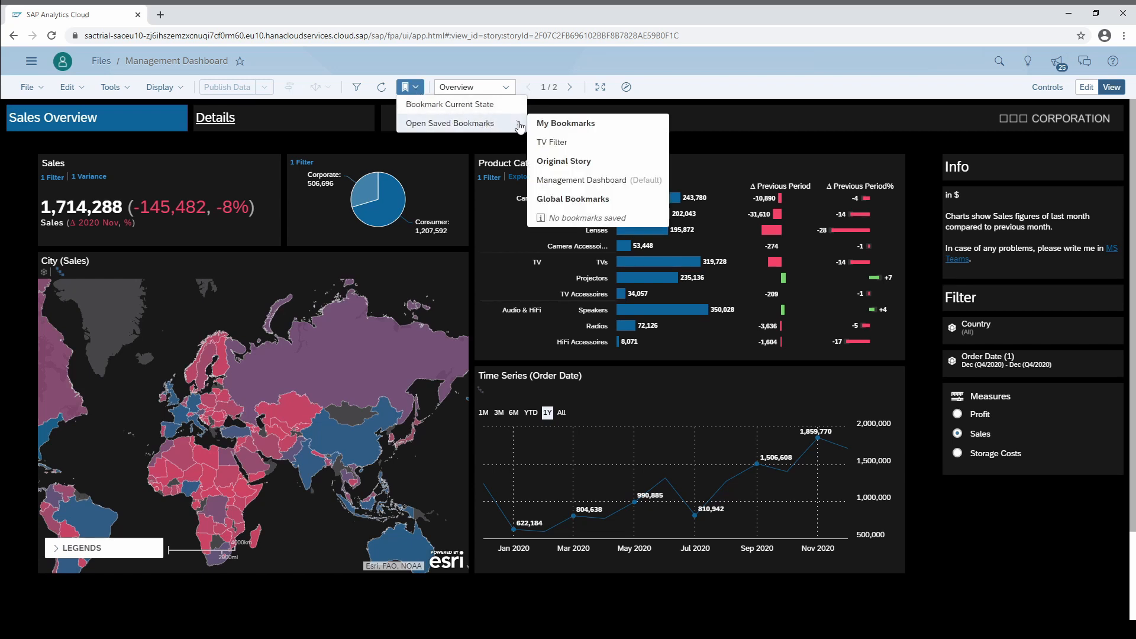
{"action": "mouse_move", "coordinate": [589, 157]}
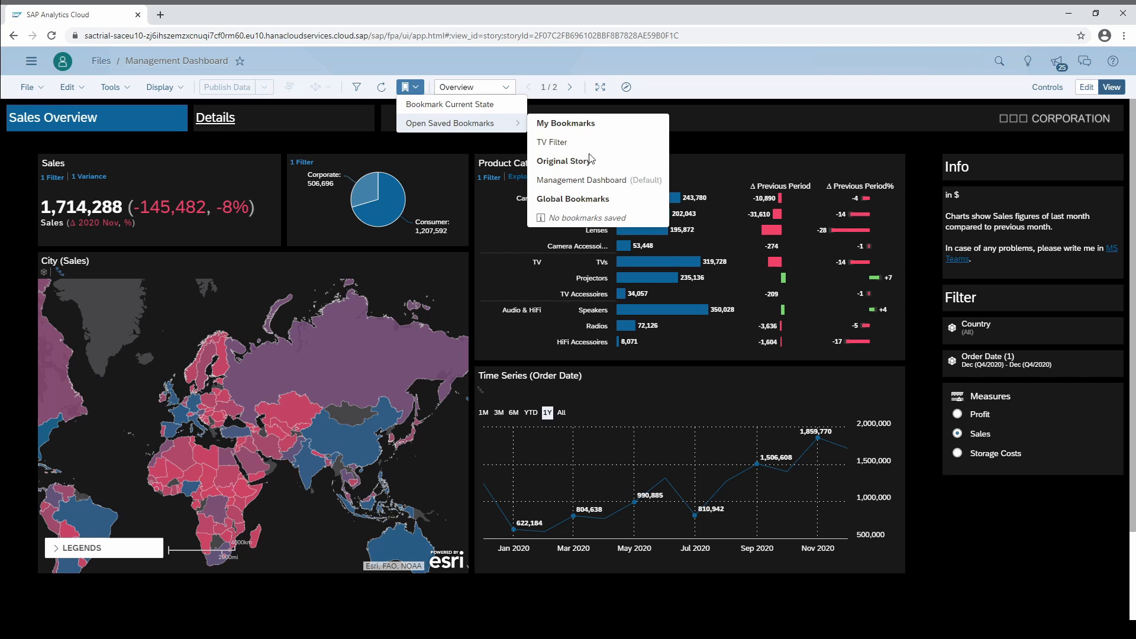
{"action": "mouse_move", "coordinate": [603, 183]}
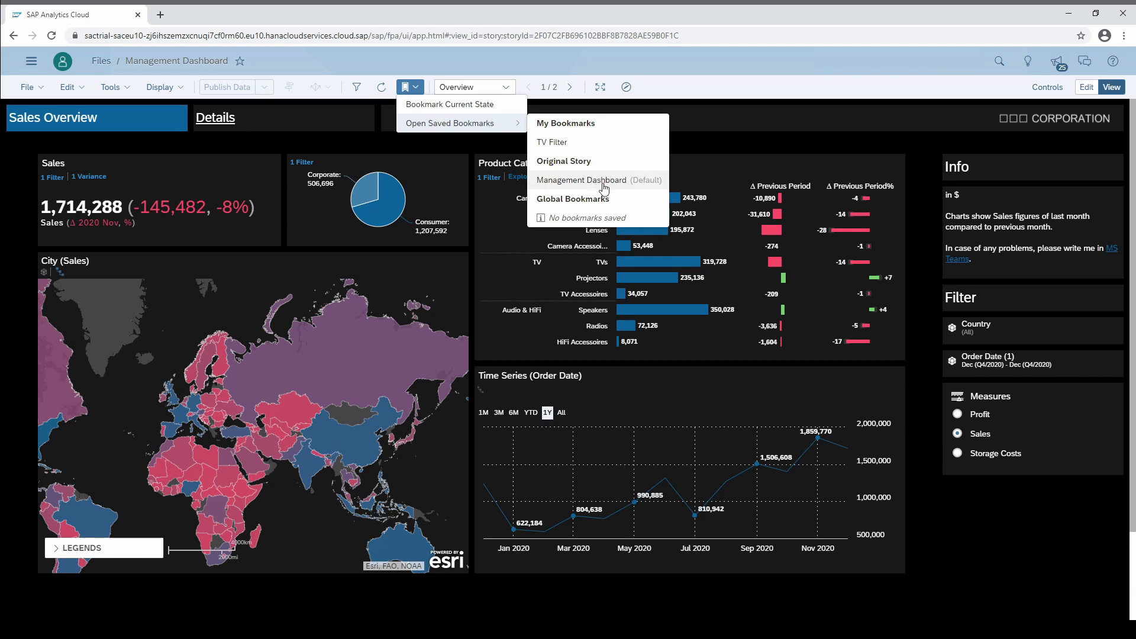
{"action": "mouse_move", "coordinate": [607, 220]}
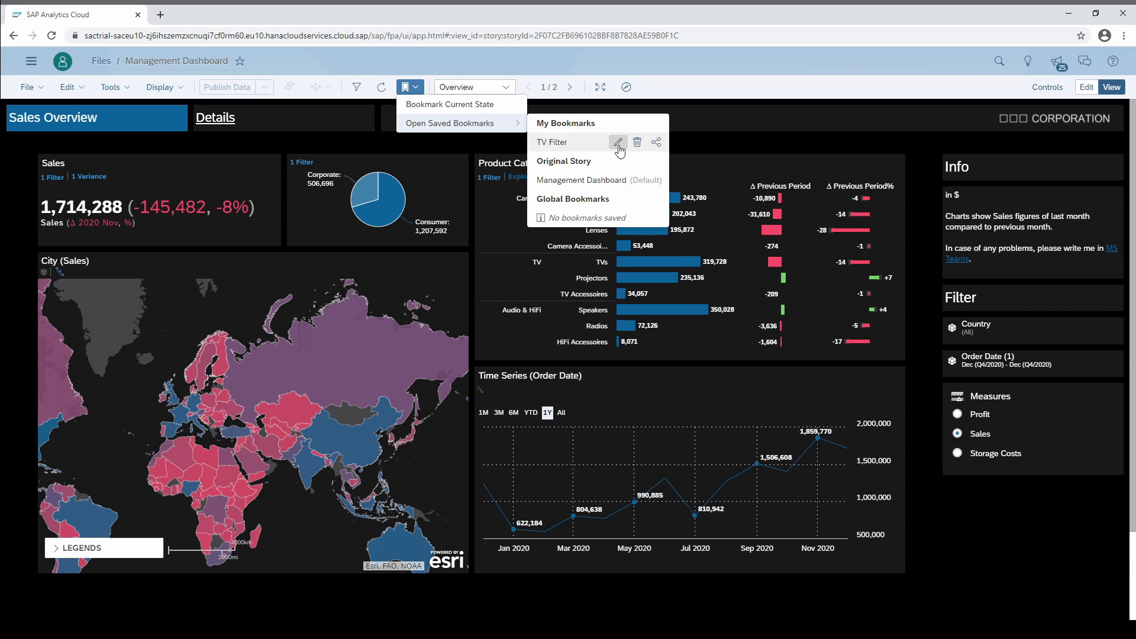
{"action": "mouse_move", "coordinate": [637, 142]}
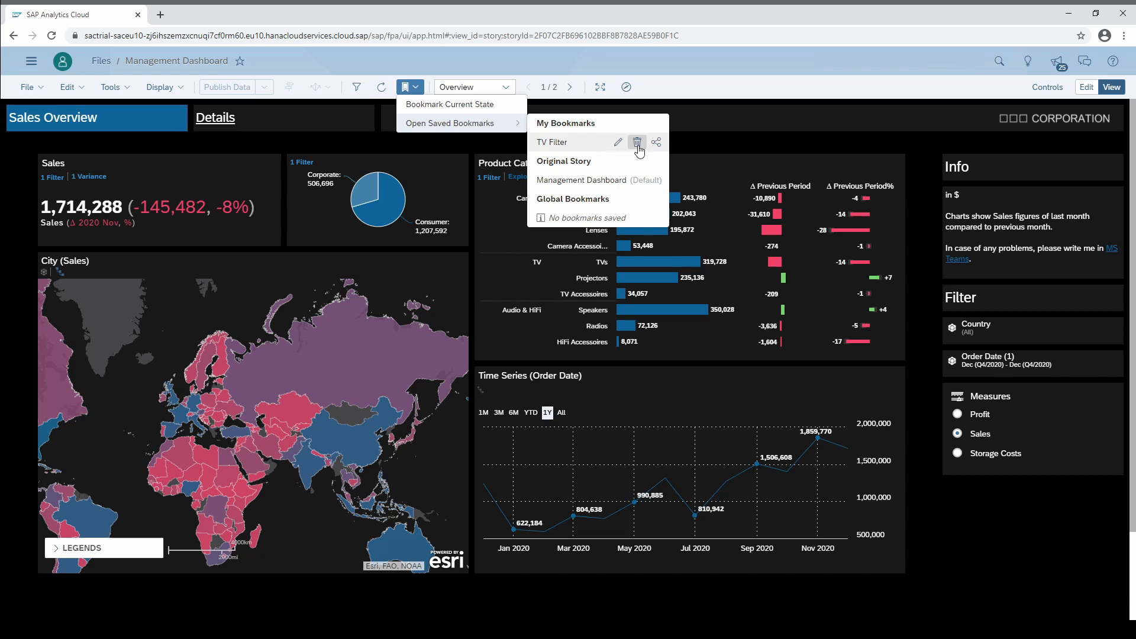
{"action": "left_click", "coordinate": [636, 141]}
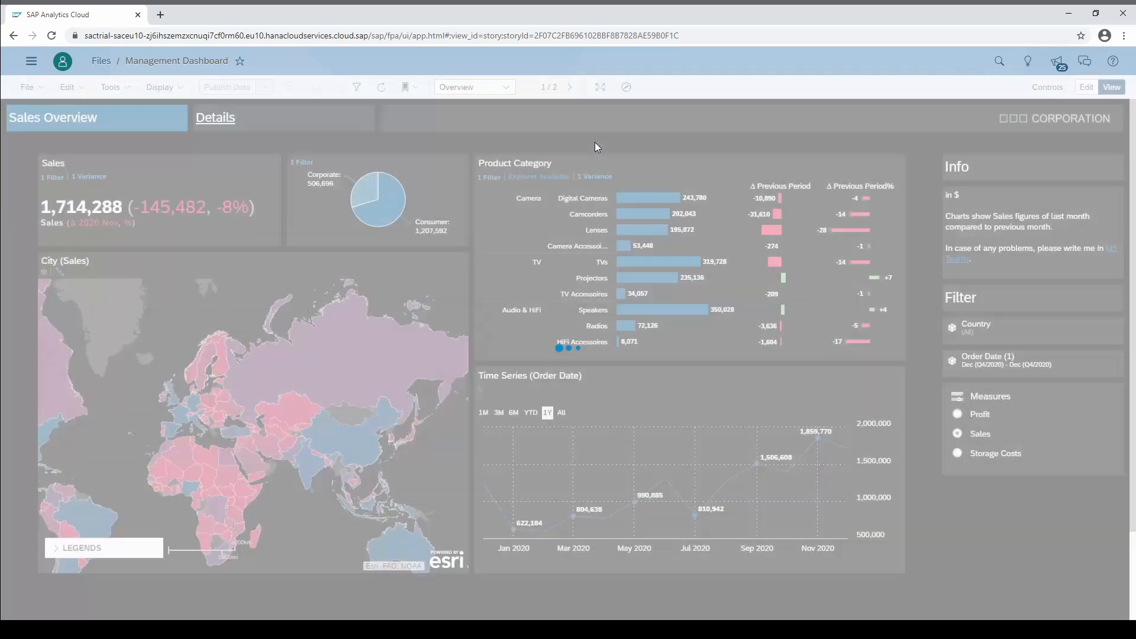
Step: Check the saved bookmarks list again after the TV Filter state loads
{"action": "left_click", "coordinate": [379, 86]}
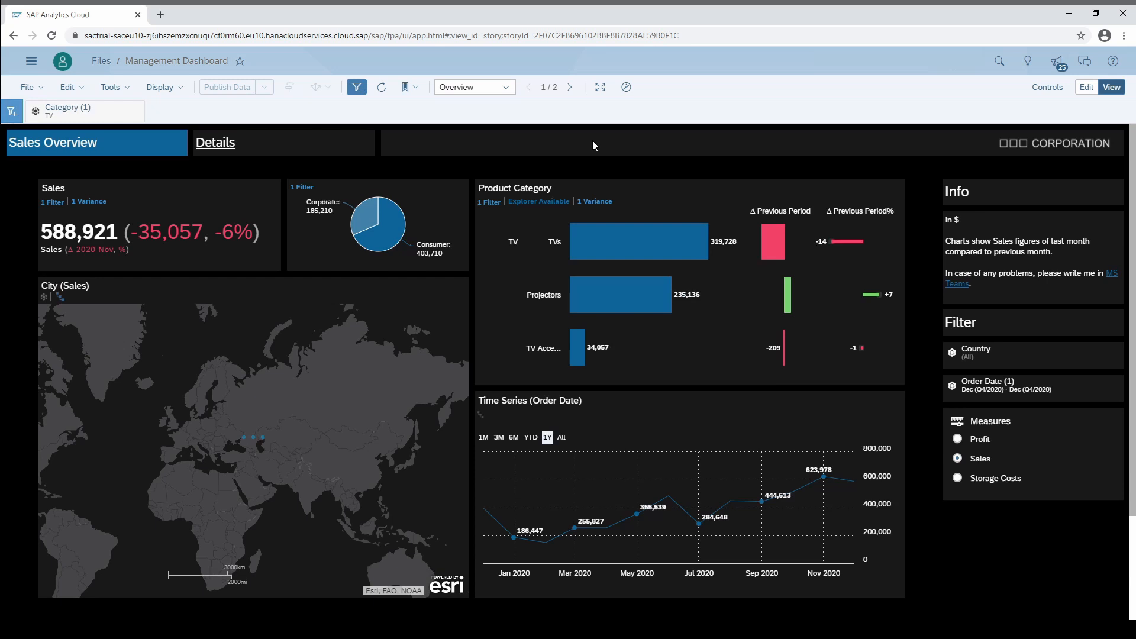
{"action": "left_click", "coordinate": [406, 86]}
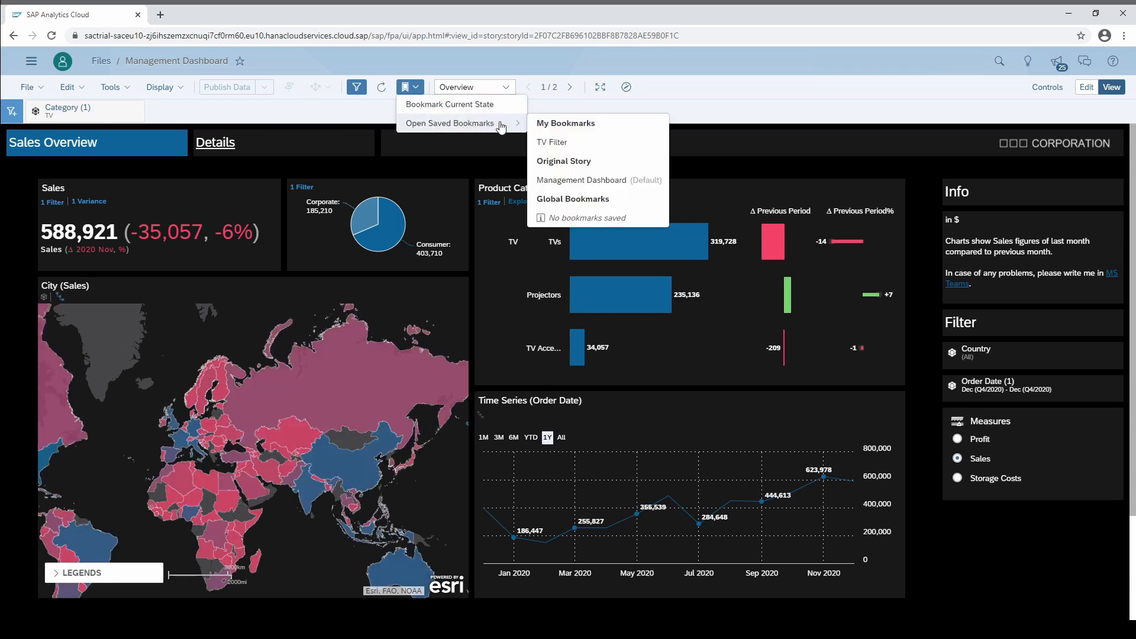
{"action": "left_click", "coordinate": [552, 142]}
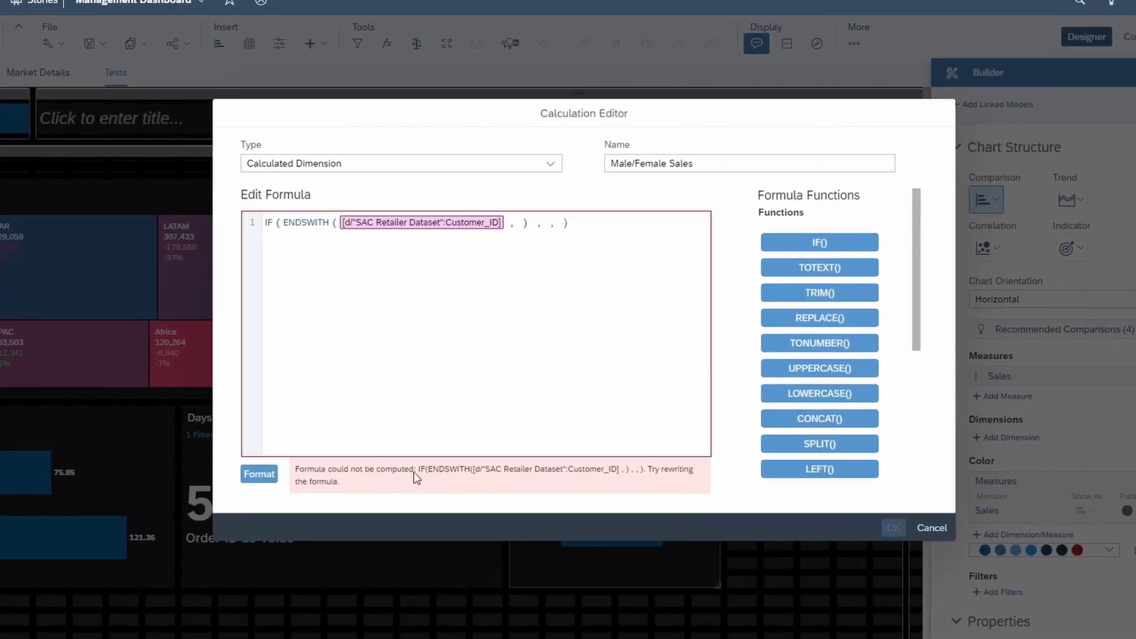
Step: Cancel the unfinished 'Male/Female Sales' calculated dimension and return to the story designer
{"action": "left_click", "coordinate": [931, 527]}
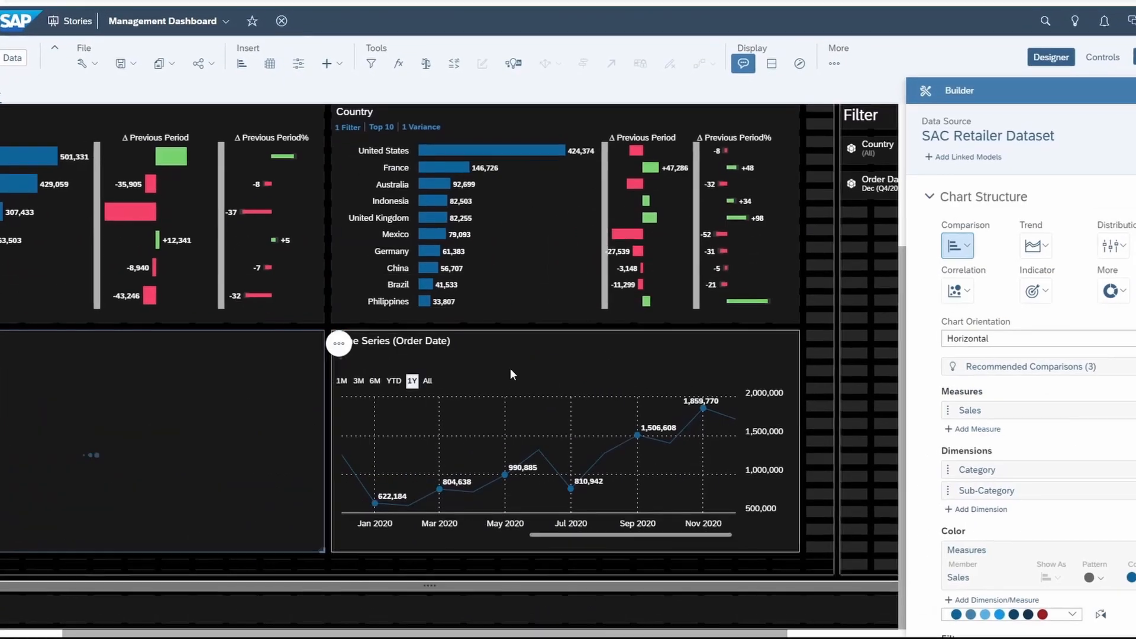